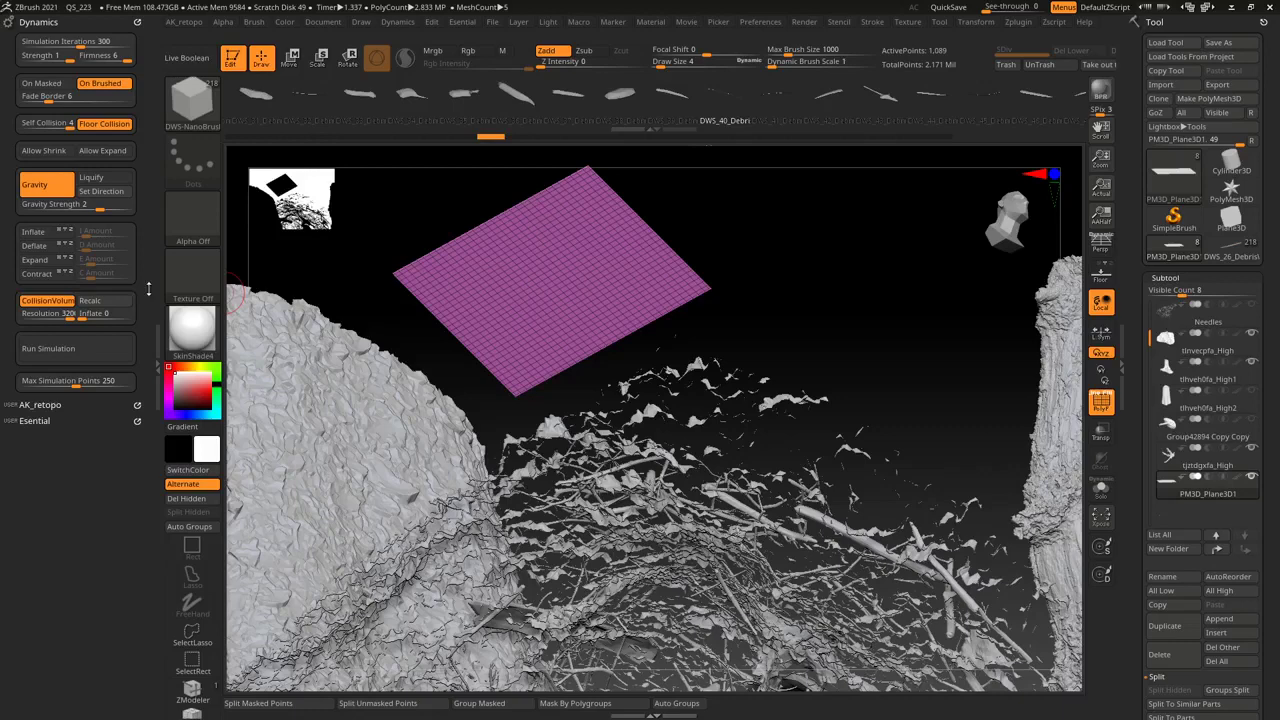
mouse_move(100, 312)
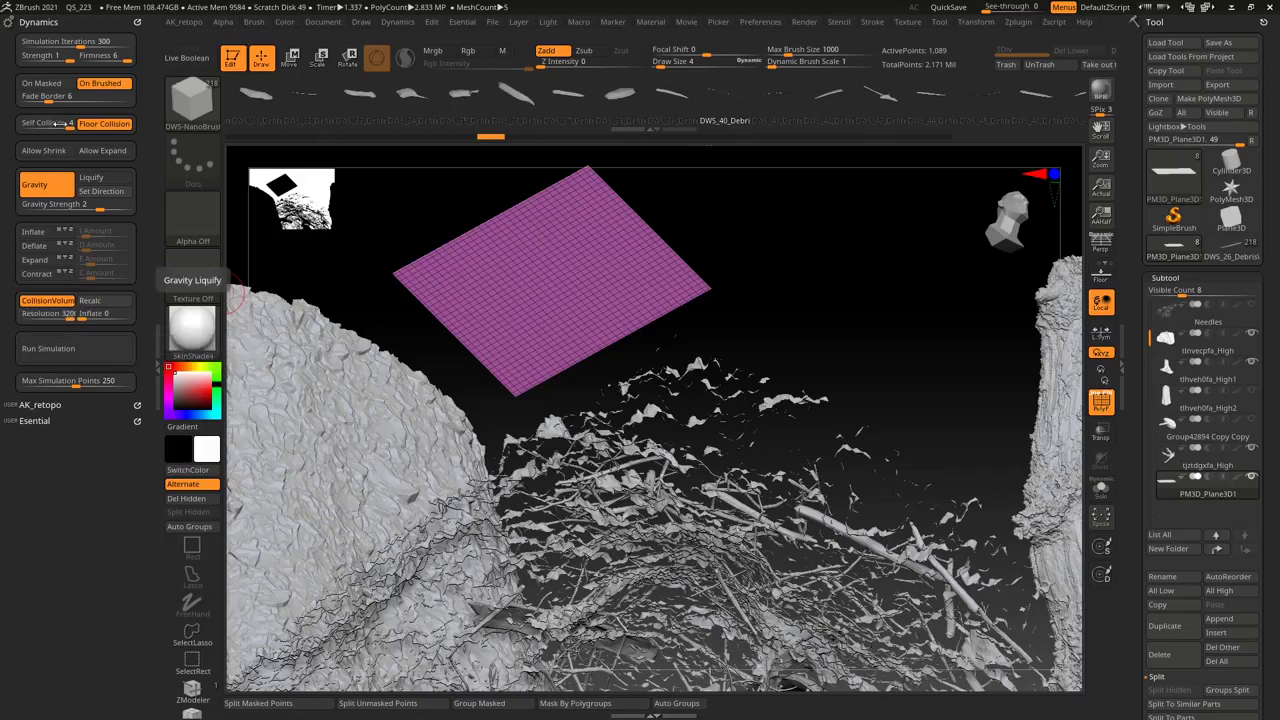
mouse_move(48, 300)
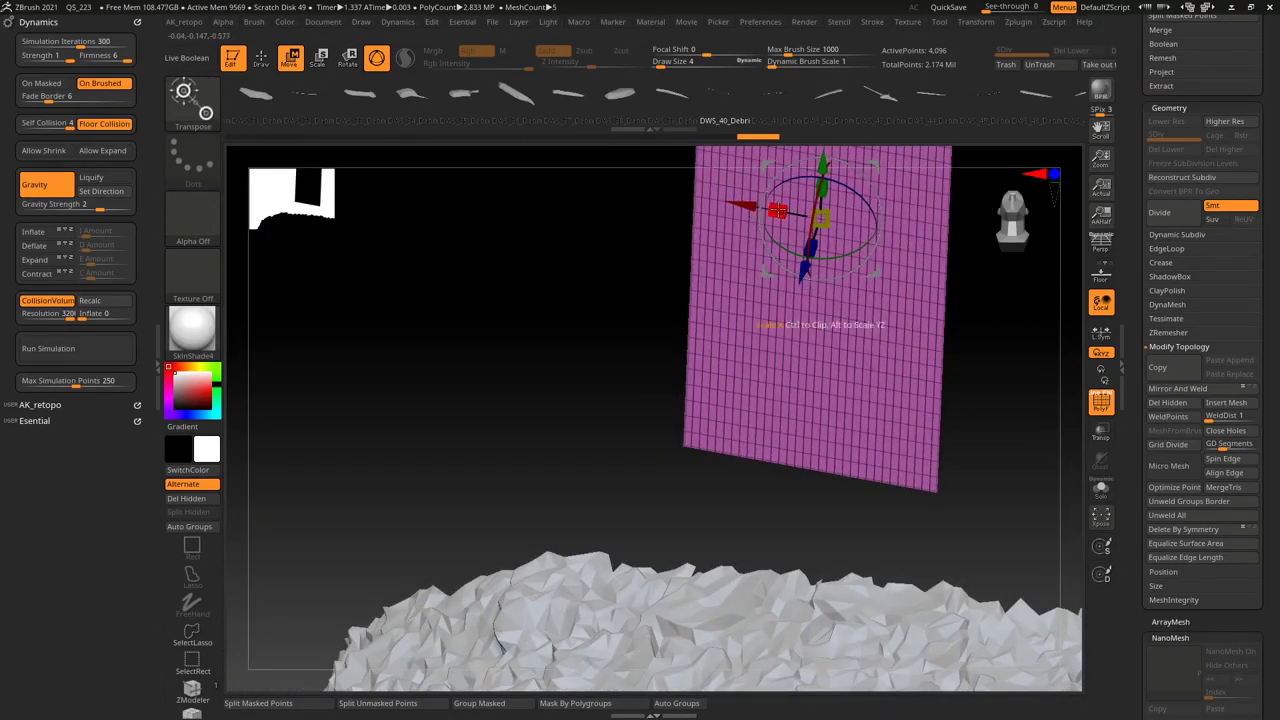
Position the grid plane upright above the debris ground for the dynamics drop.
click(48, 348)
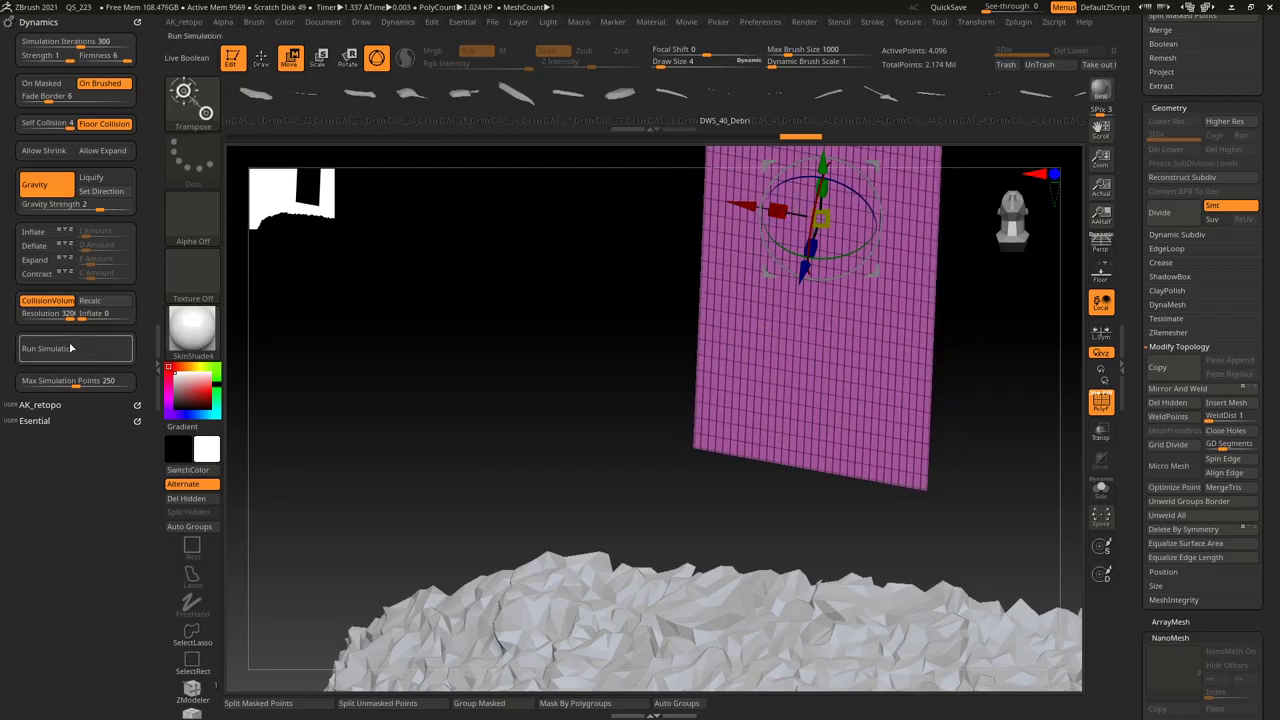
Run the Dynamics simulation so the plane shatters into fragments dropping onto the rocky slope.
click(60, 348)
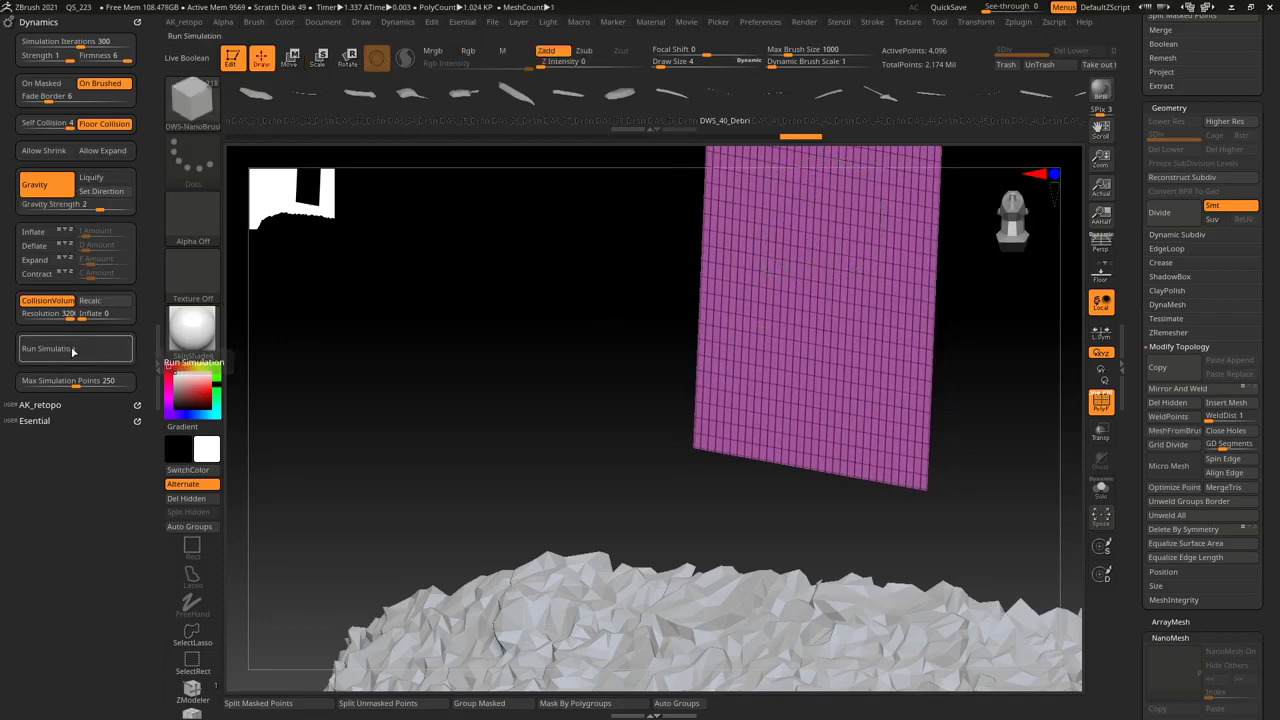
click(48, 348)
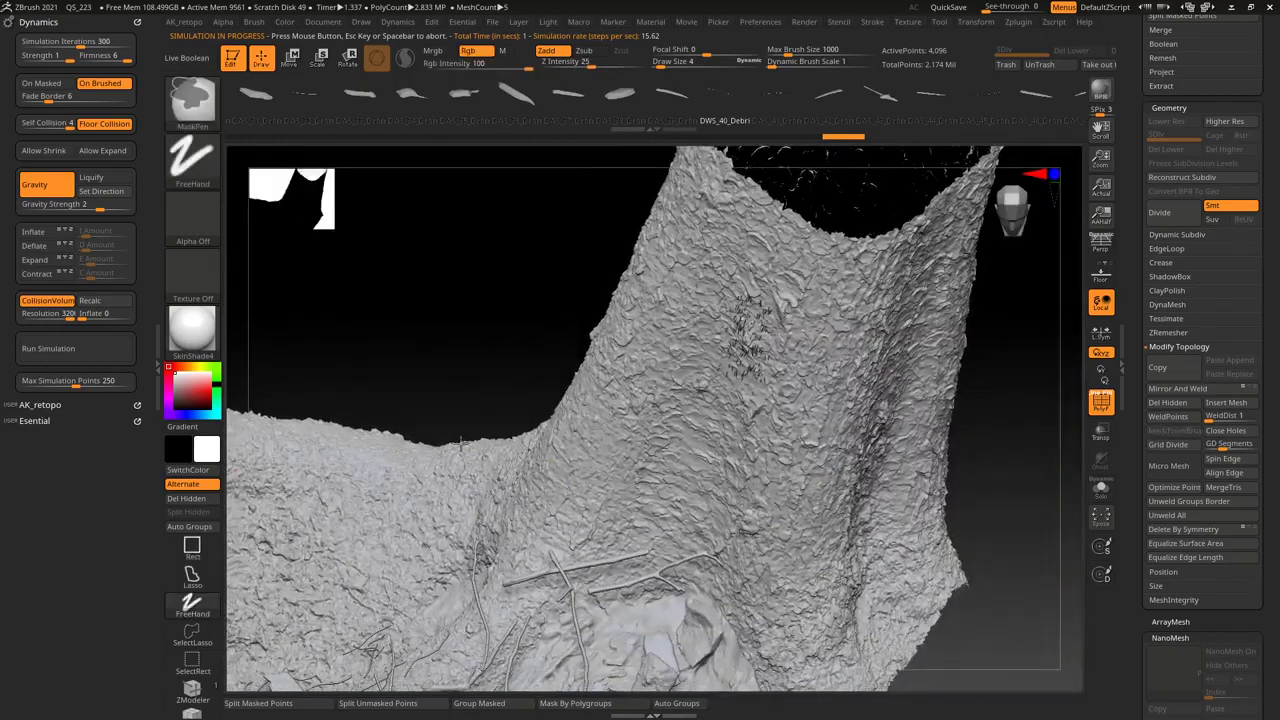
click(48, 348)
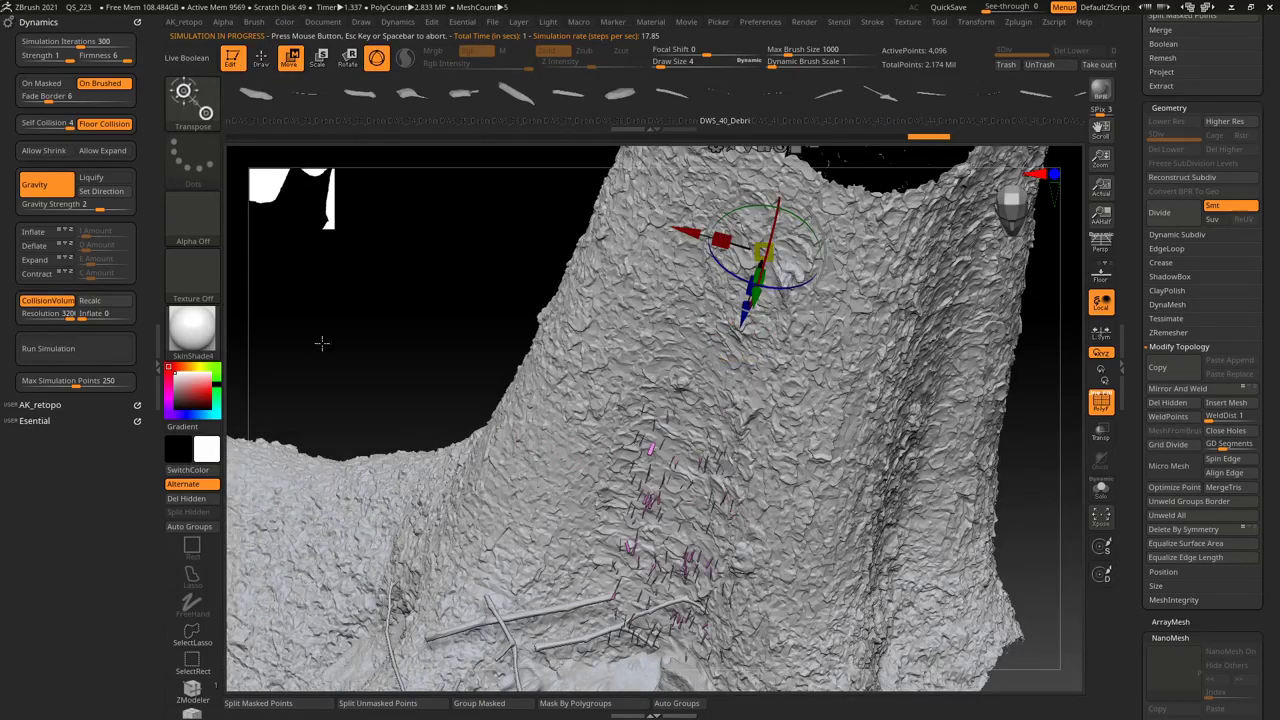
click(48, 348)
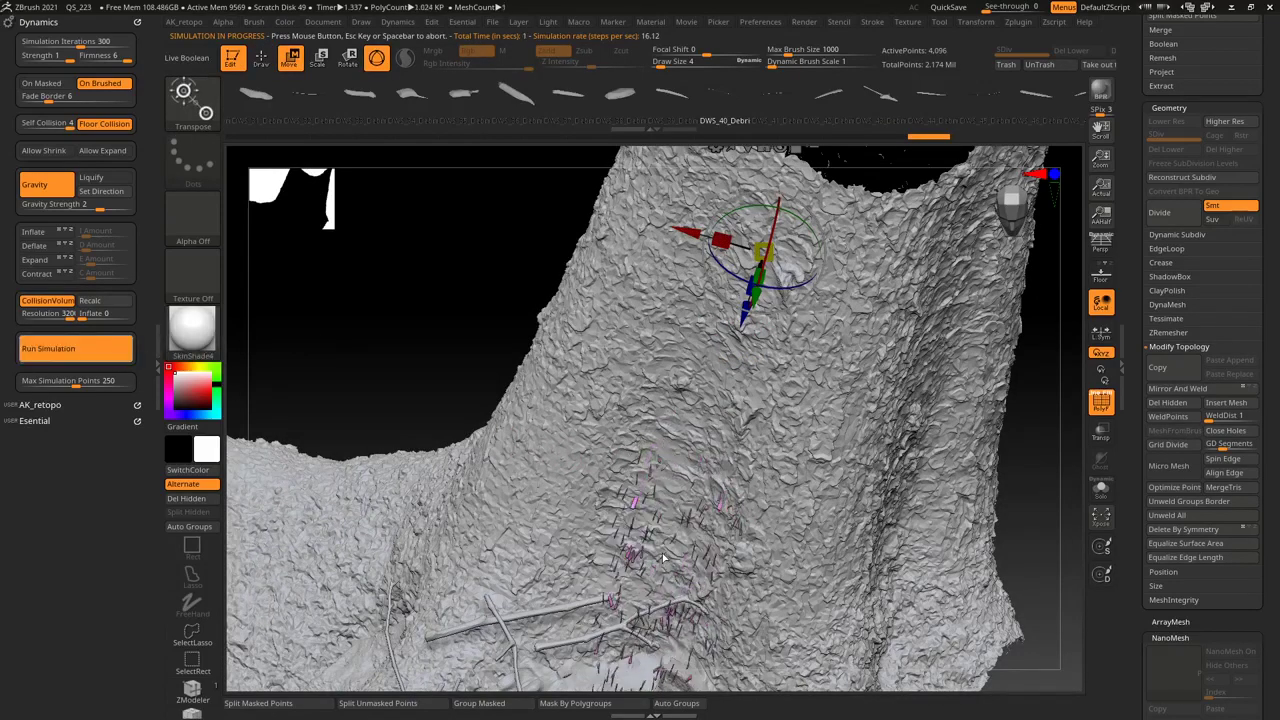
click(48, 348)
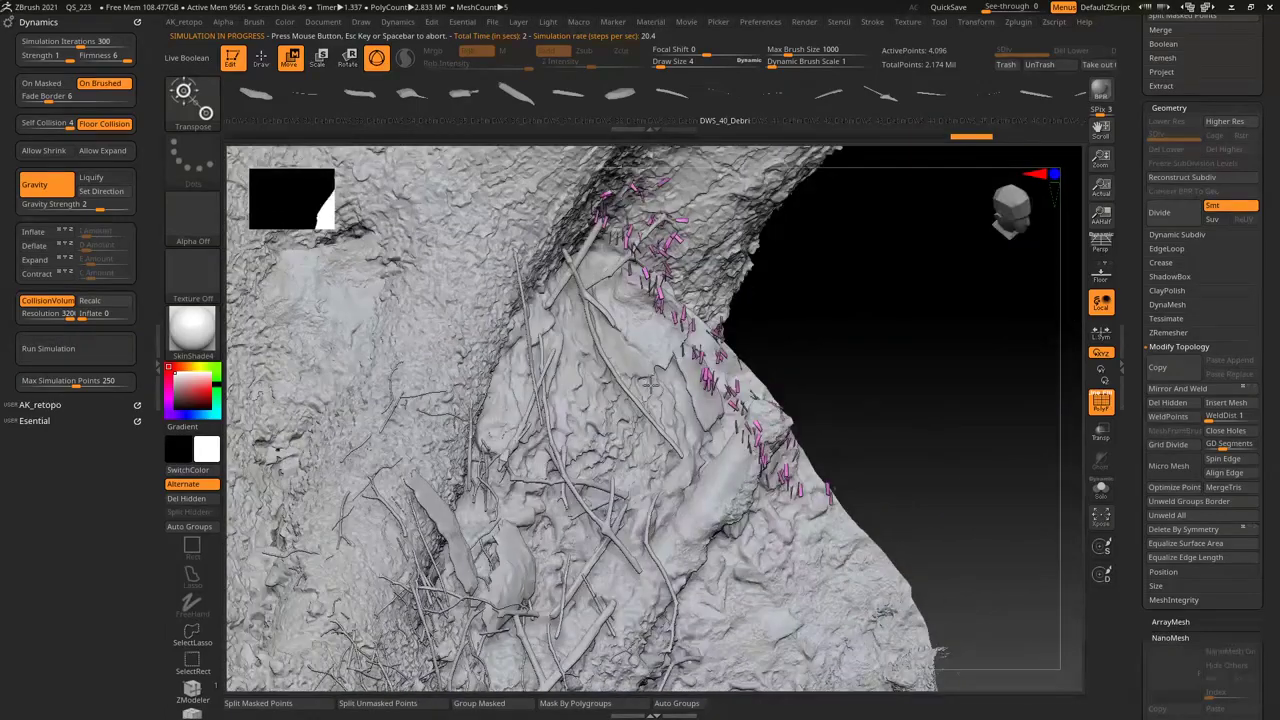
click(48, 348)
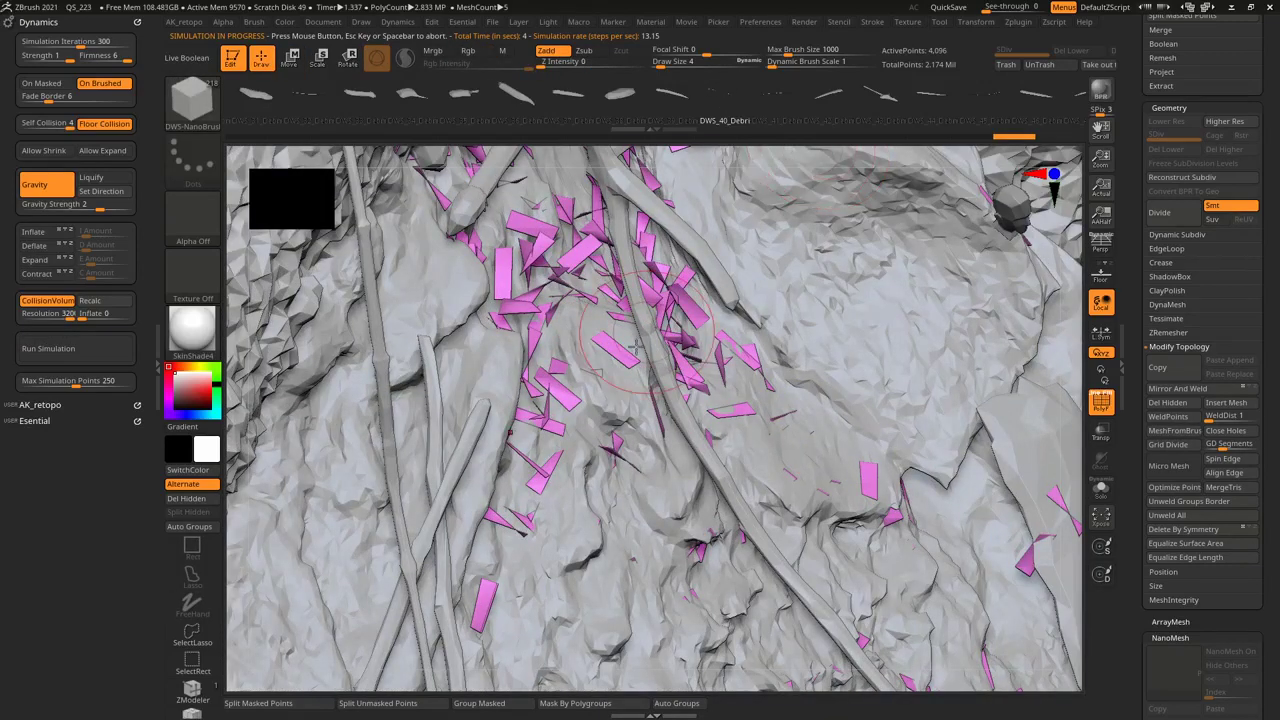
Let the fragments settle as splinter-like debris on the sticks and inspect them in the viewport.
click(1232, 652)
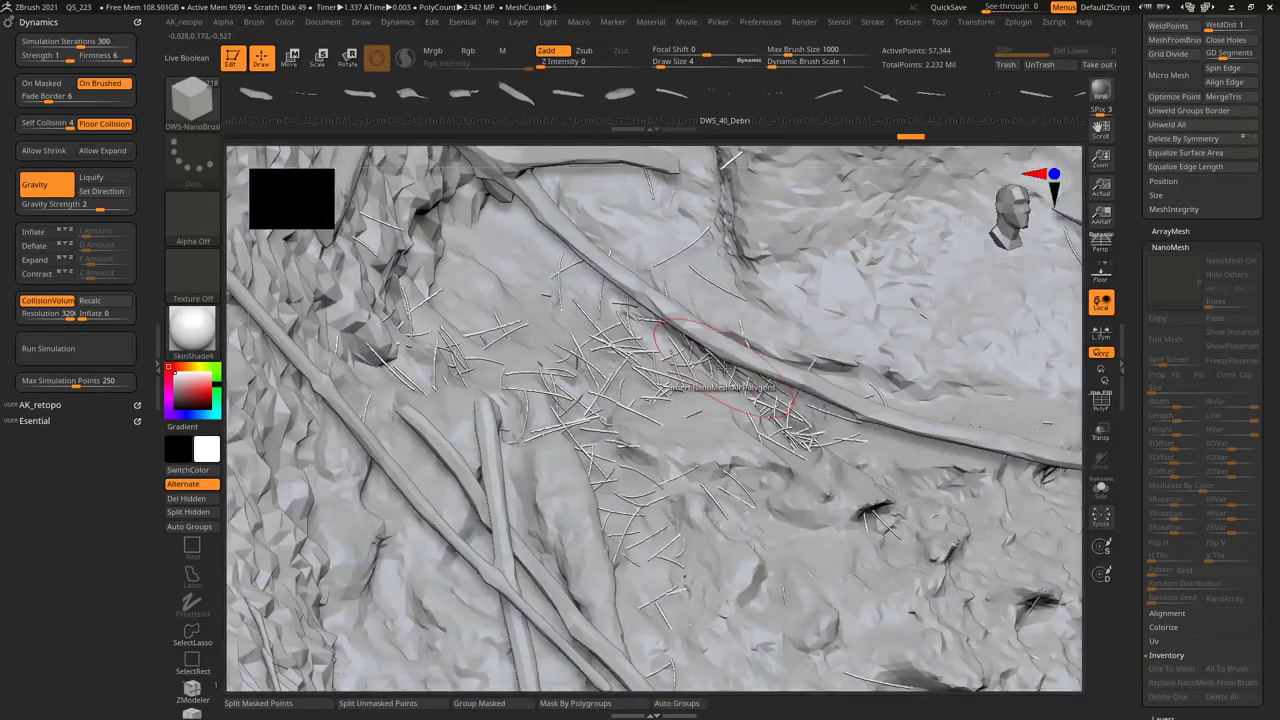
mouse_move(620, 384)
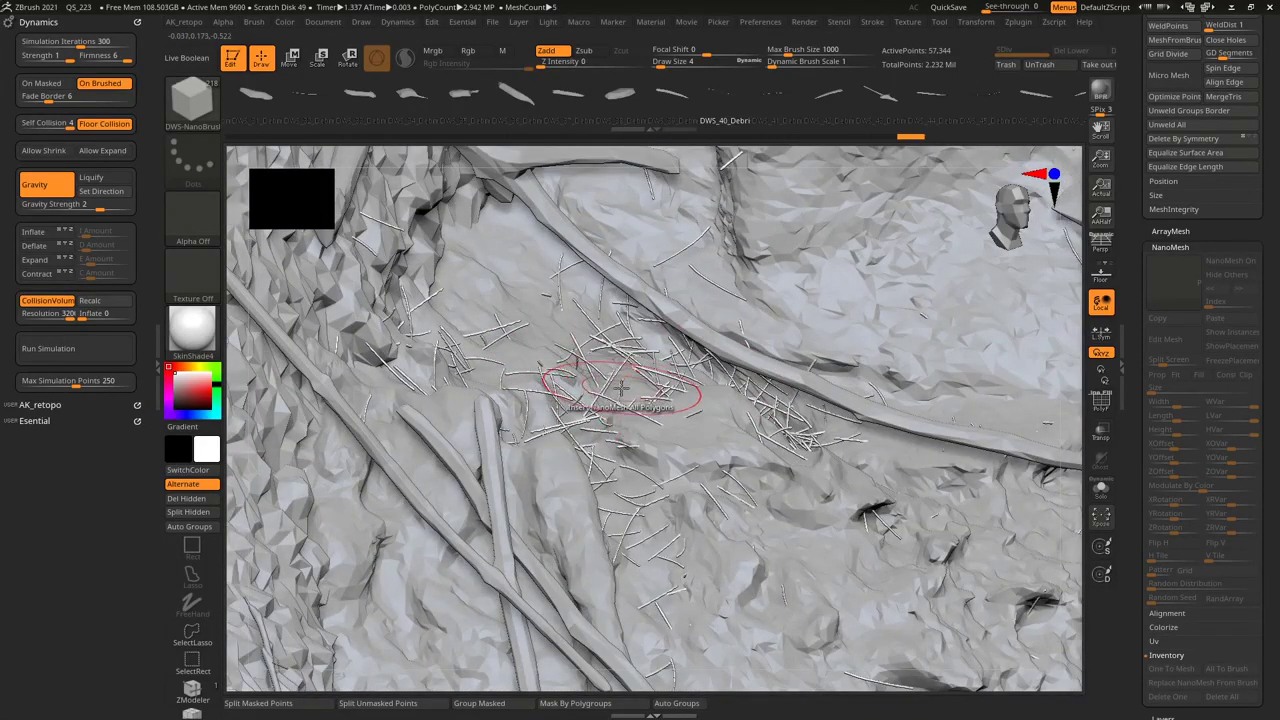